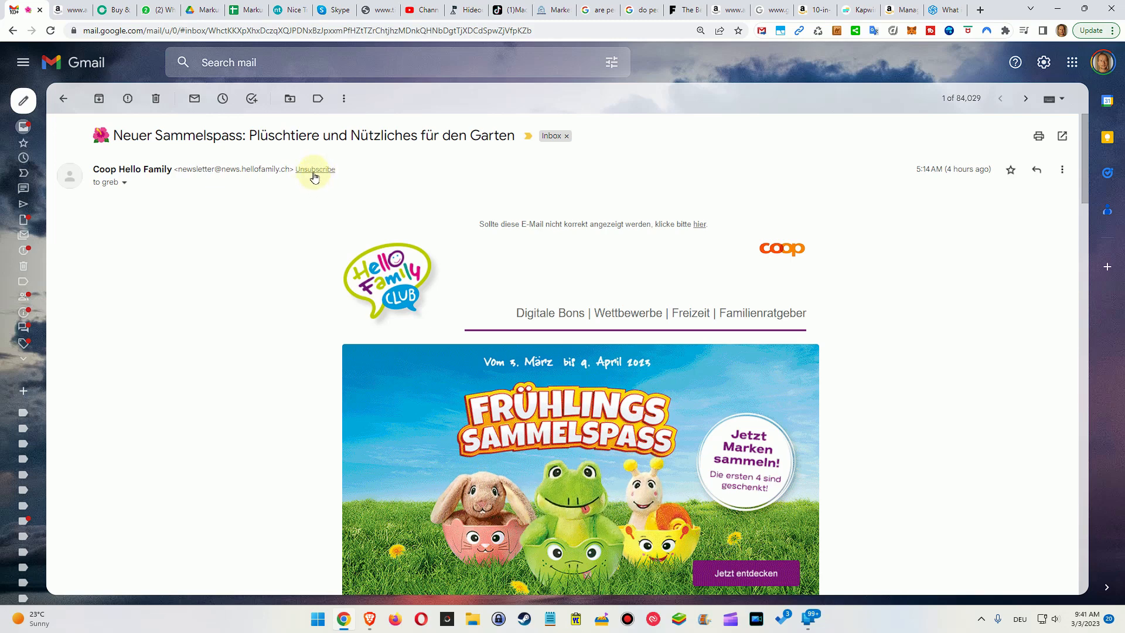
mouse_move(486, 219)
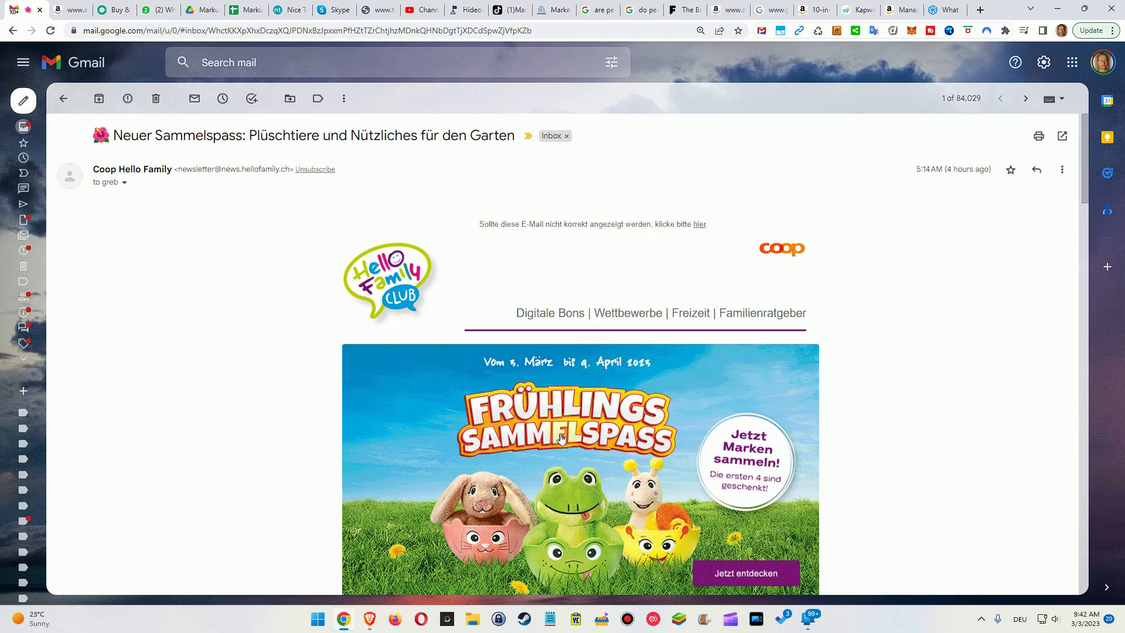
mouse_move(451, 475)
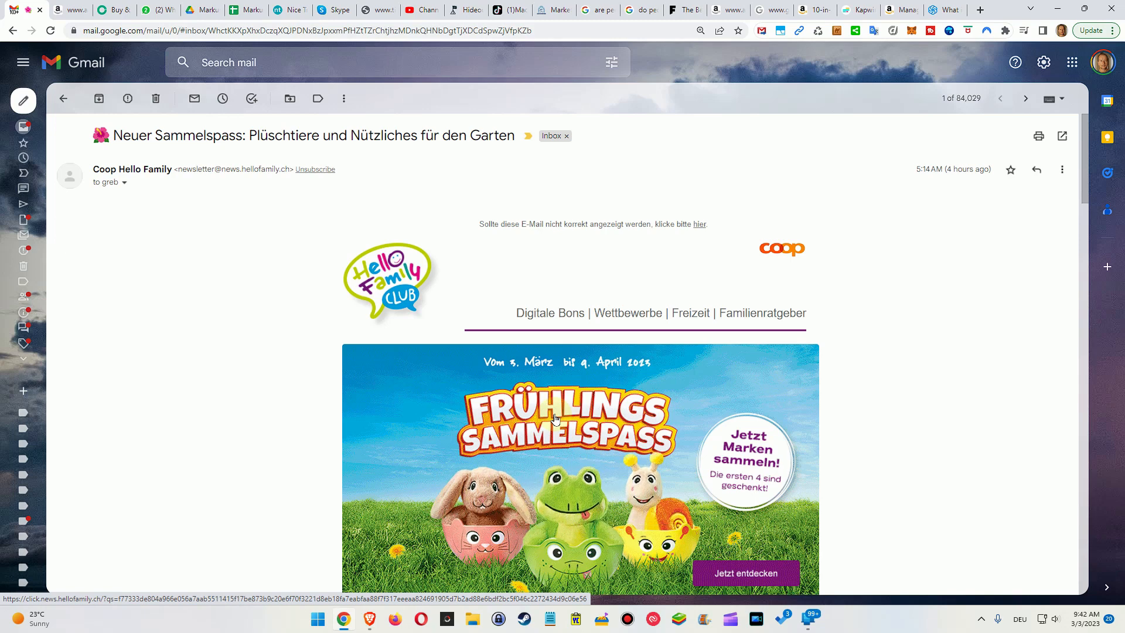
mouse_move(682, 485)
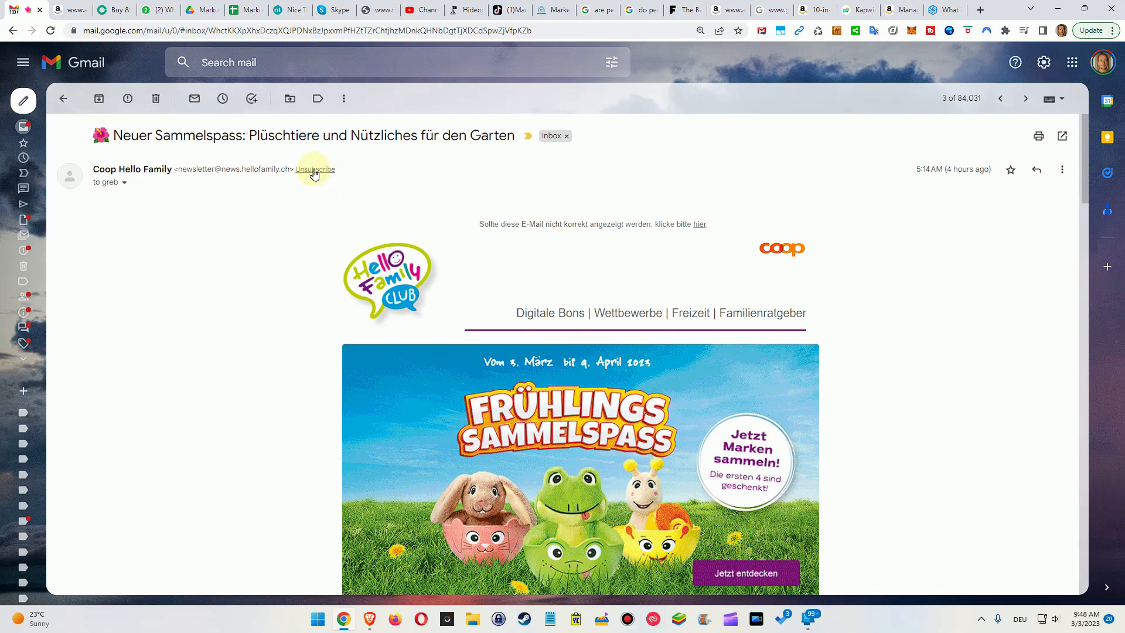
Unsubscribe from the Coop Hello Family sender via Gmail's Unsubscribe link and confirm
left_click(314, 169)
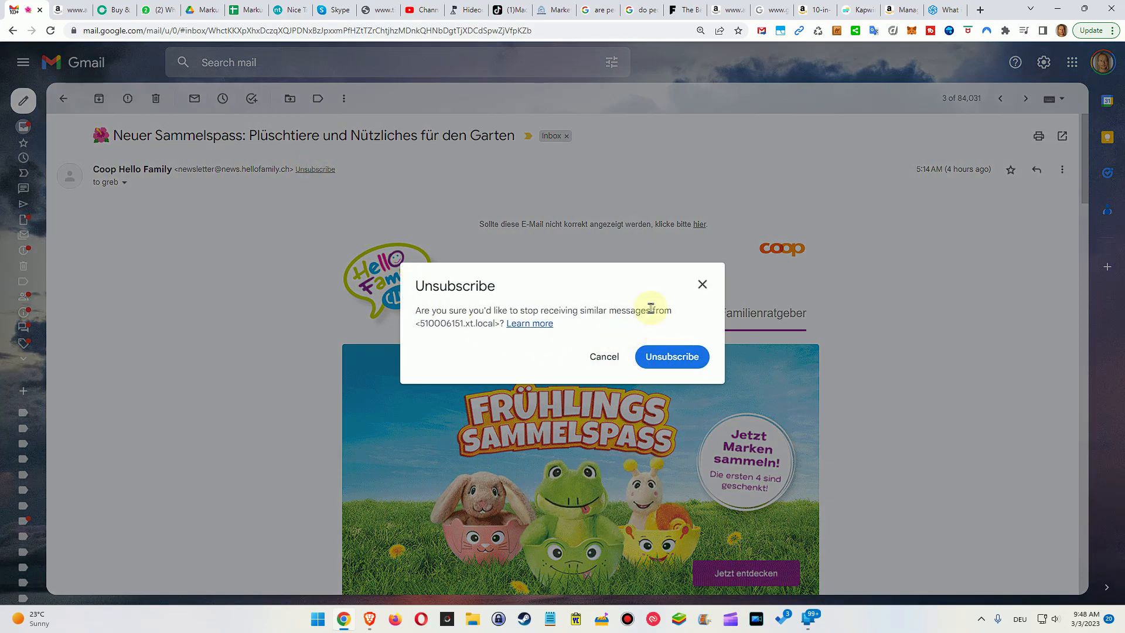
mouse_move(534, 327)
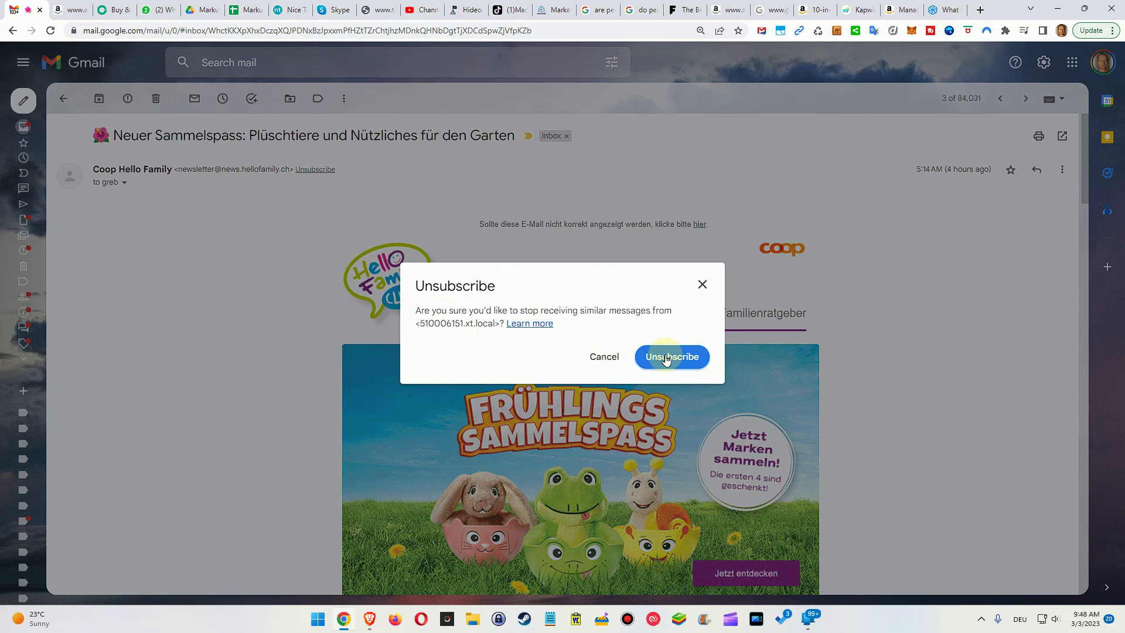
left_click(670, 356)
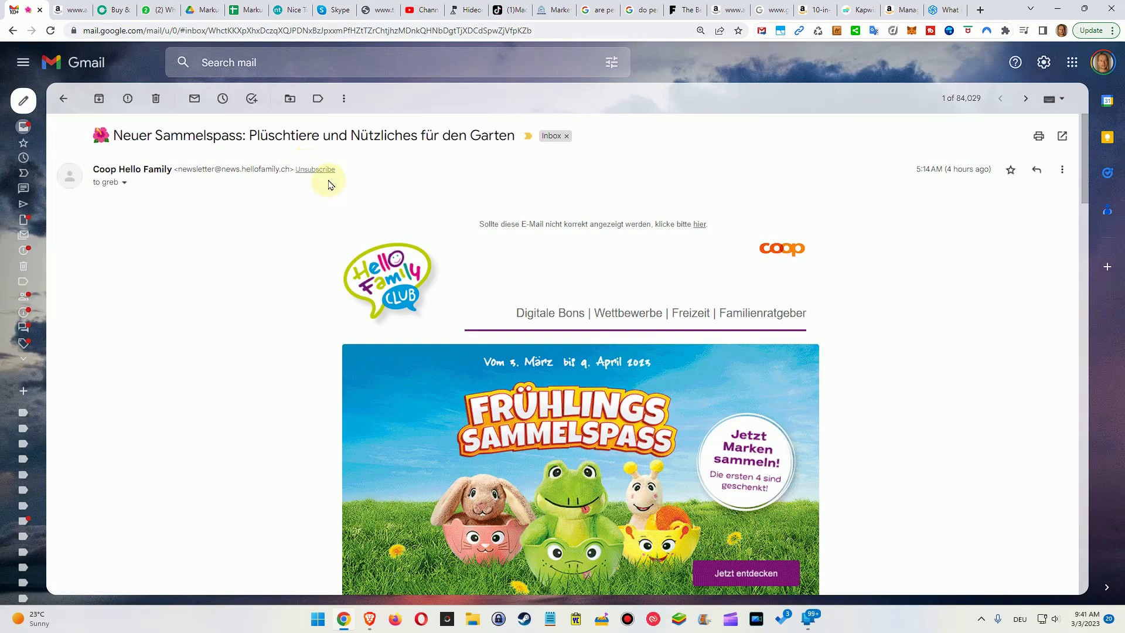
mouse_move(311, 175)
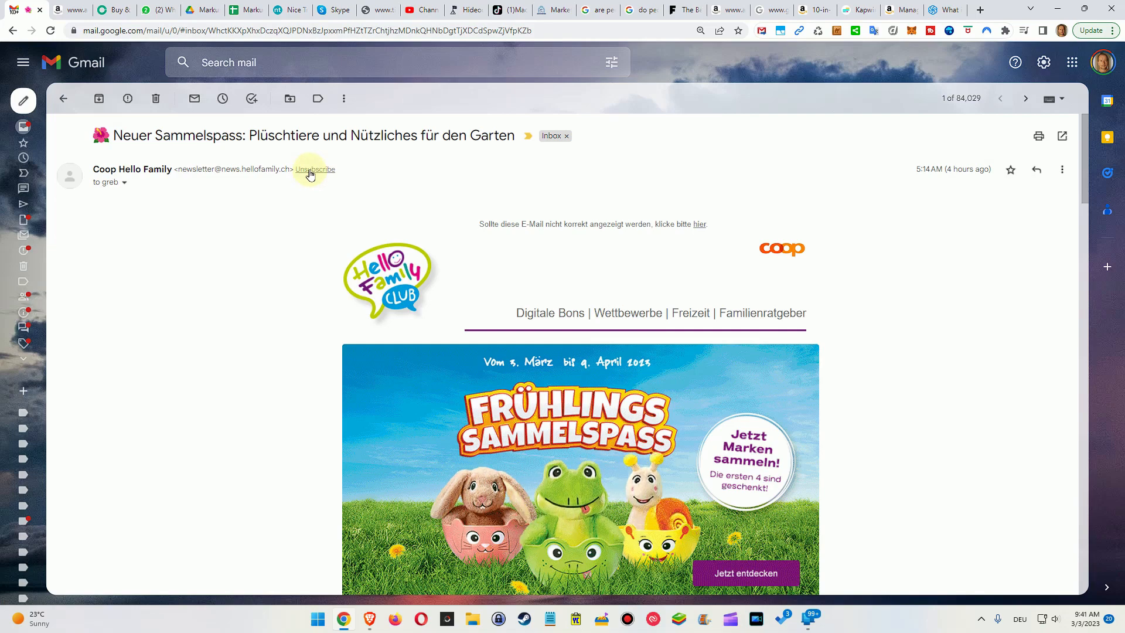
mouse_move(970, 207)
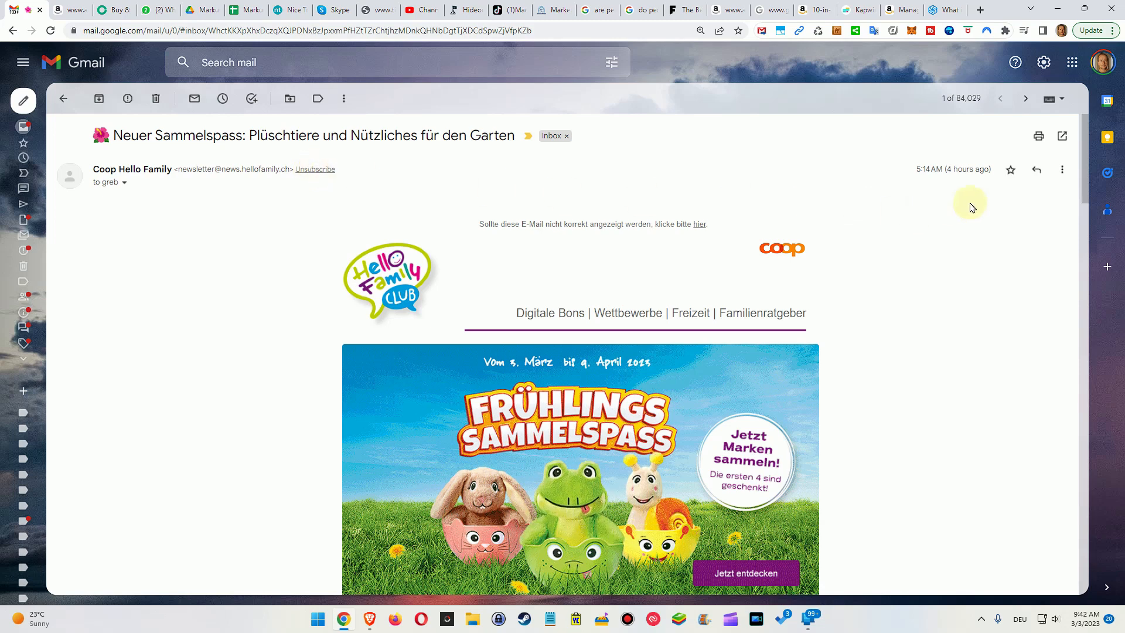
left_click(1062, 168)
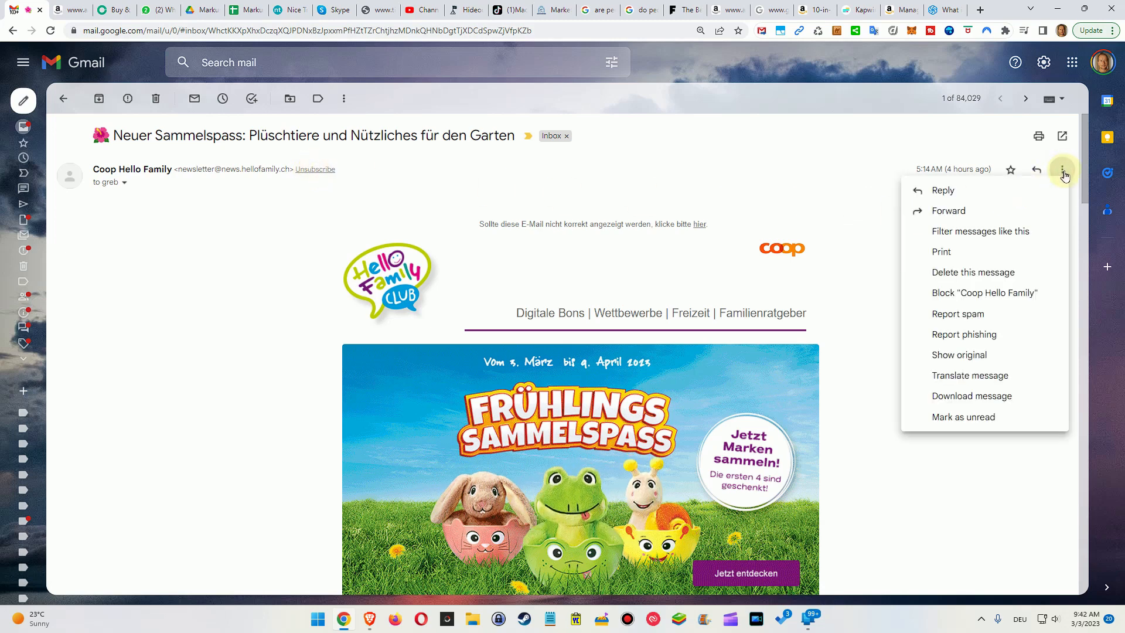
mouse_move(979, 293)
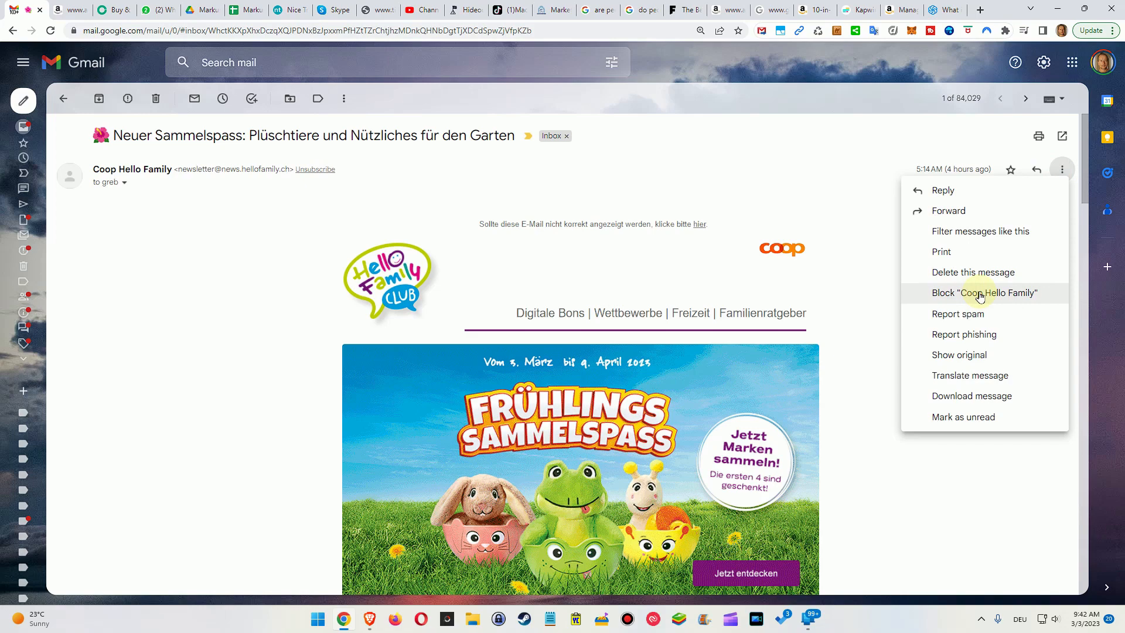
mouse_move(886, 271)
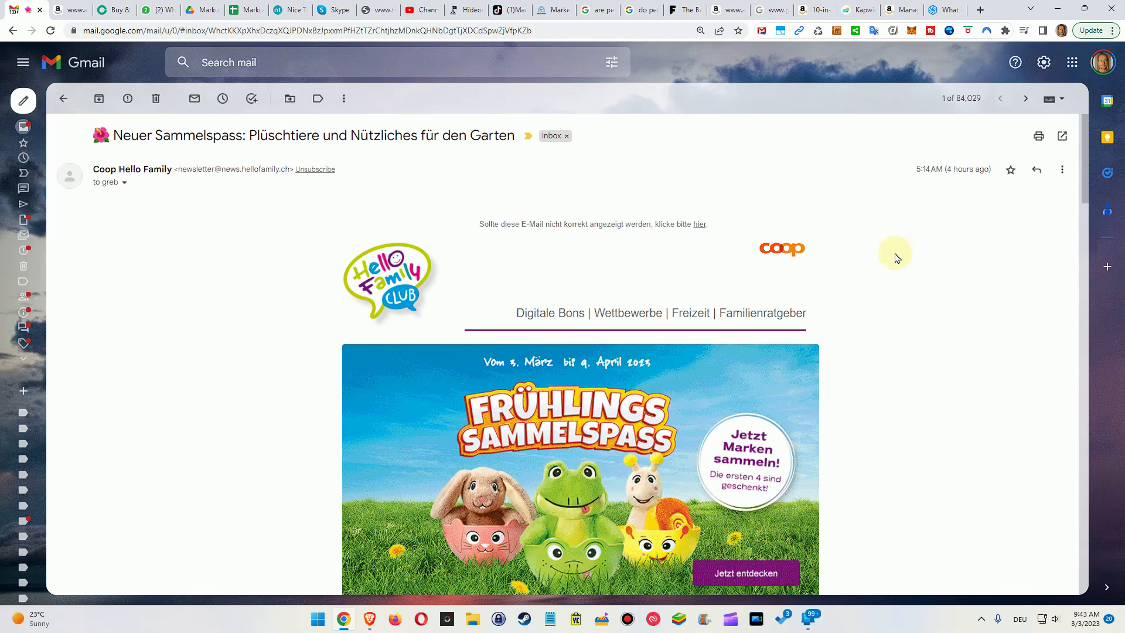
Go through quick settings to the full Gmail settings list
left_click(1025, 97)
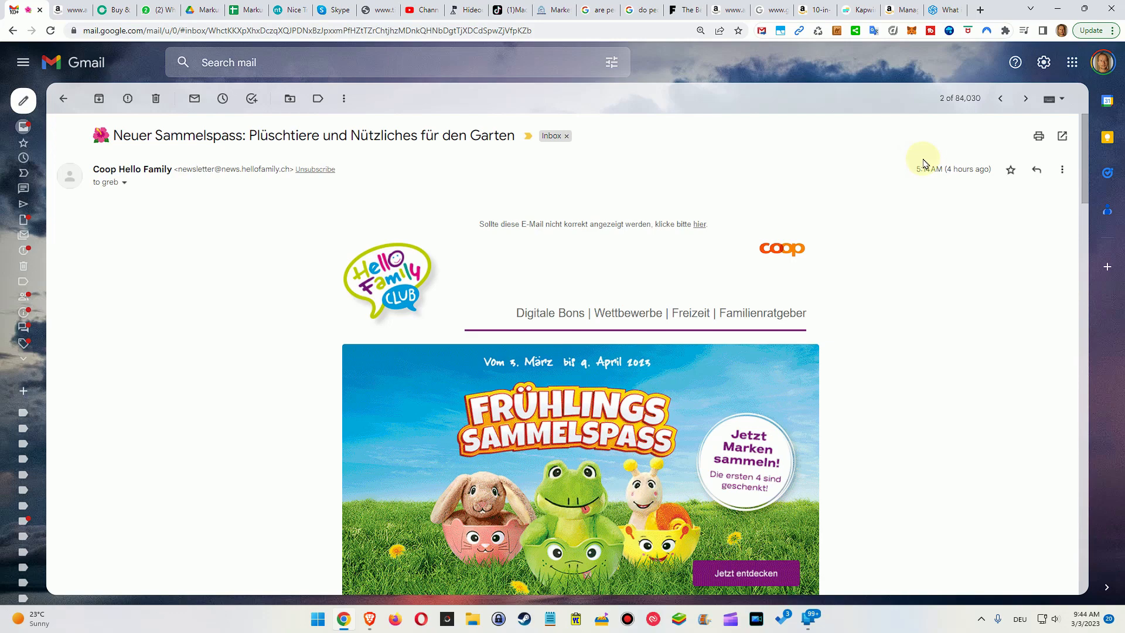
mouse_move(1041, 62)
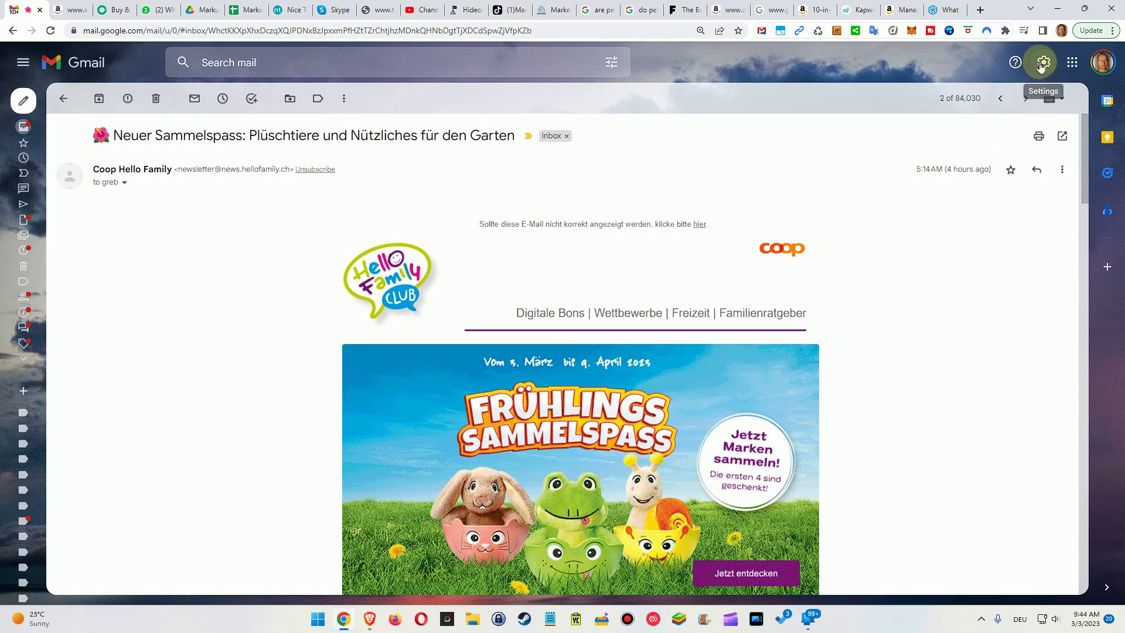
left_click(1040, 62)
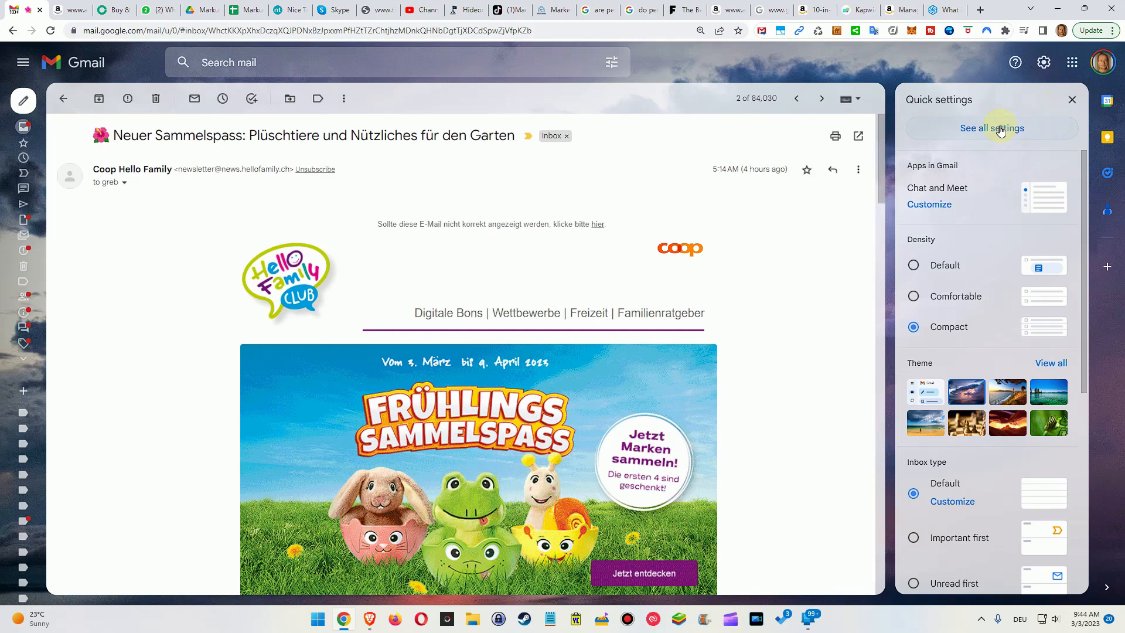
left_click(991, 128)
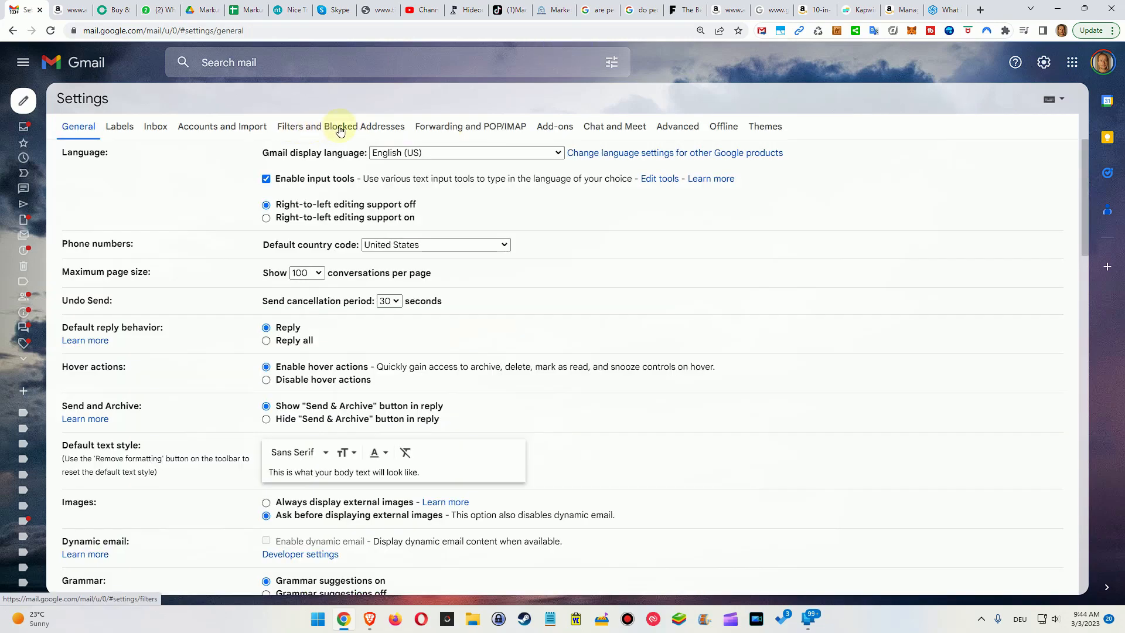
mouse_move(368, 130)
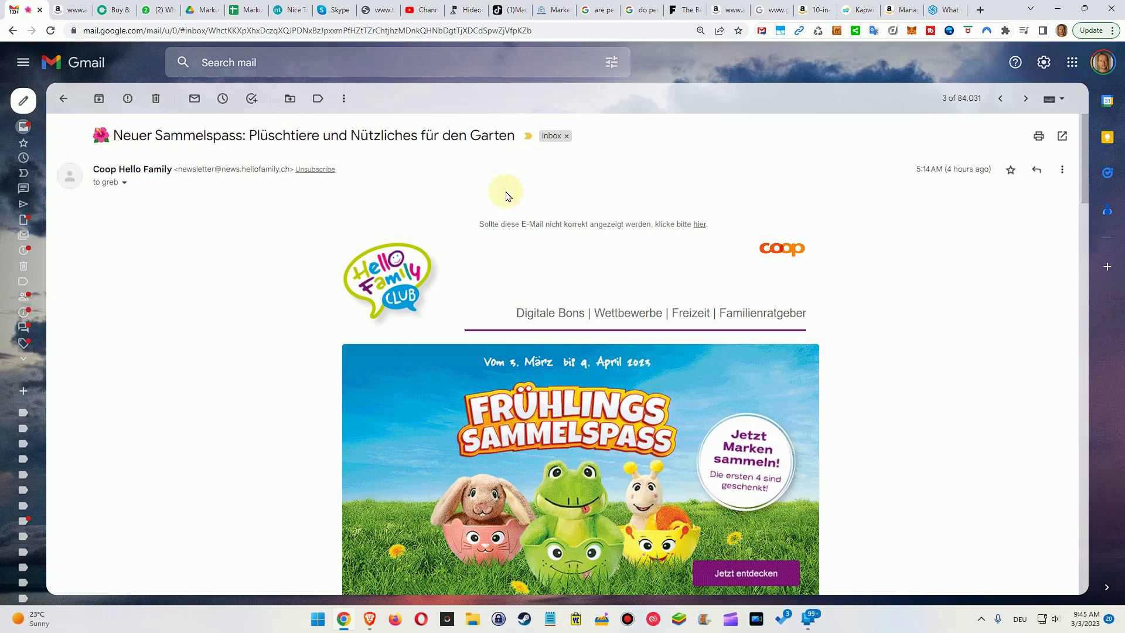
mouse_move(476, 179)
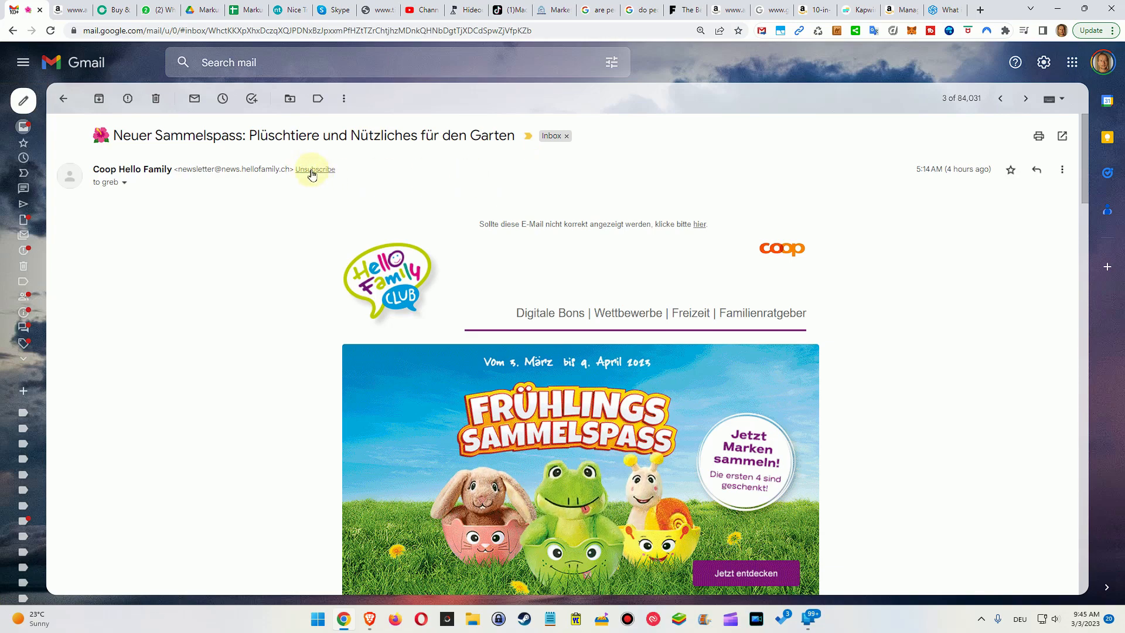
mouse_move(909, 138)
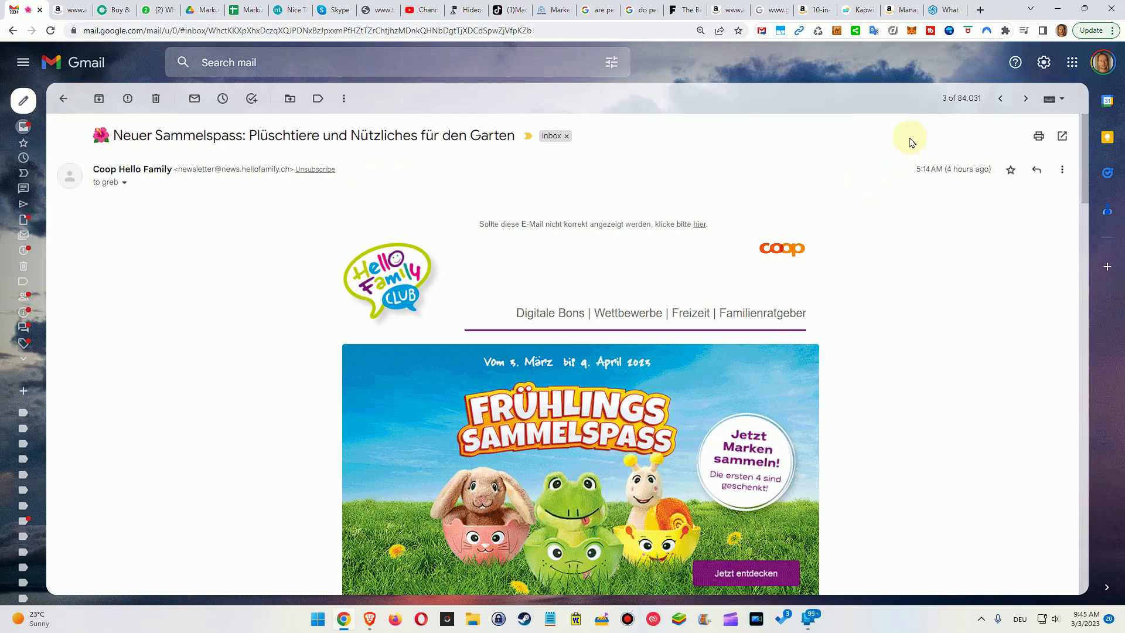
Consult the list-unsubscribe header article and return to the Coop Hello Family message
left_click(942, 10)
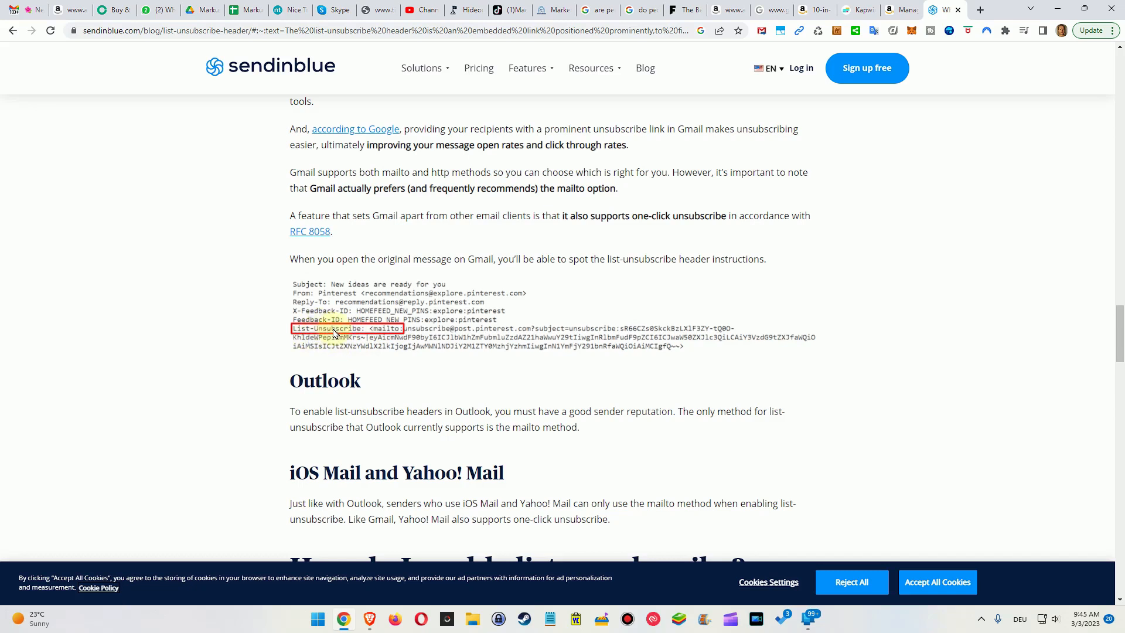
mouse_move(309, 305)
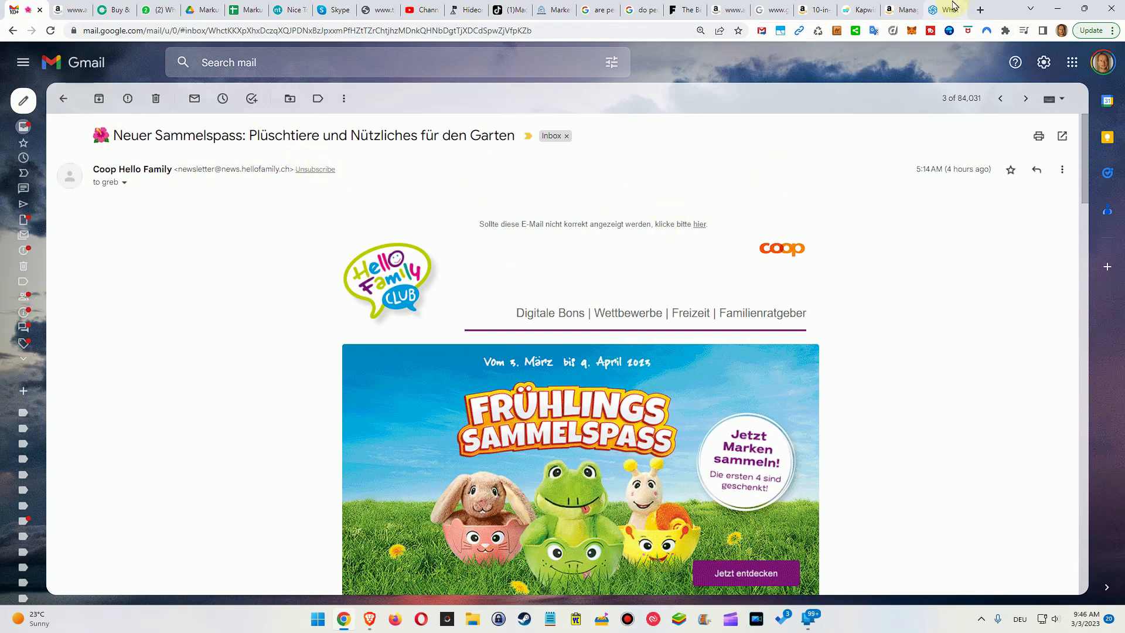
left_click(946, 10)
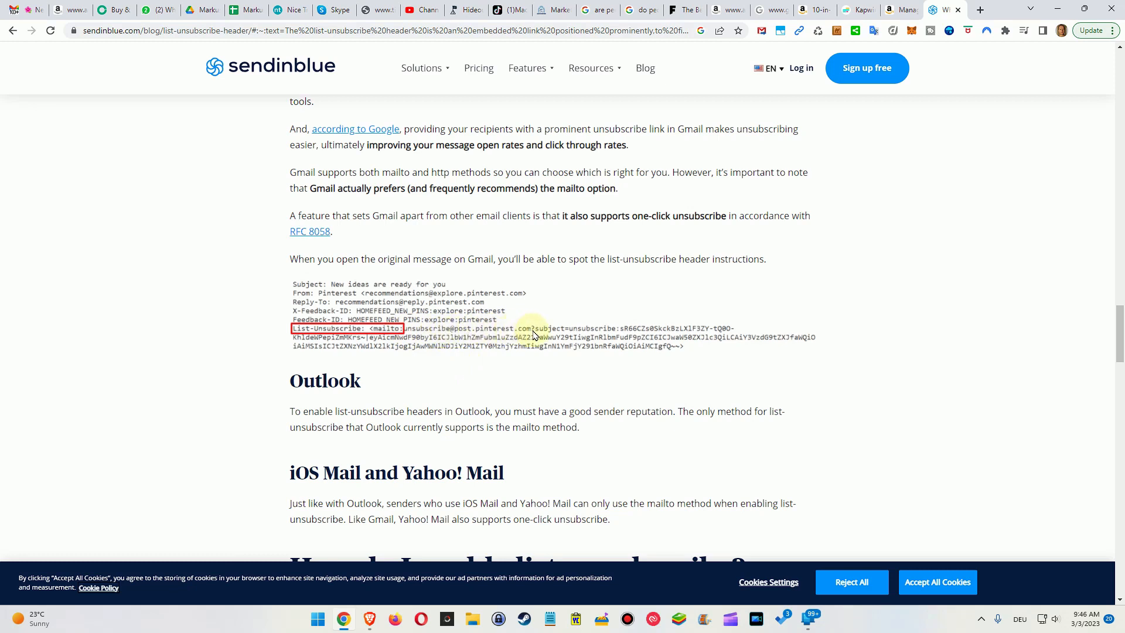
mouse_move(512, 335)
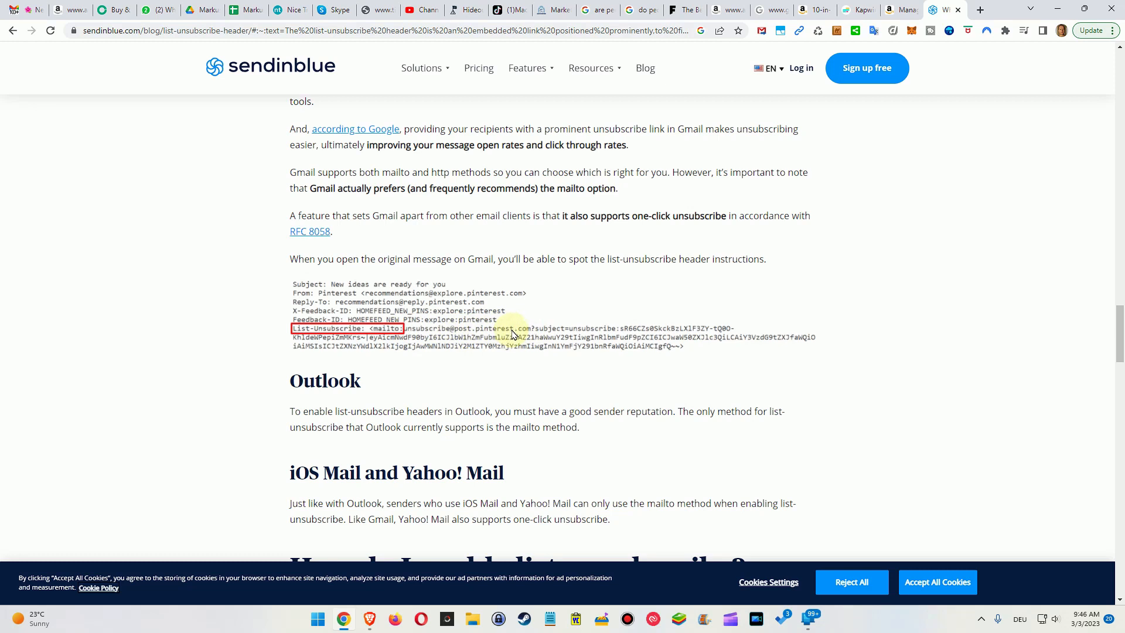
mouse_move(519, 331)
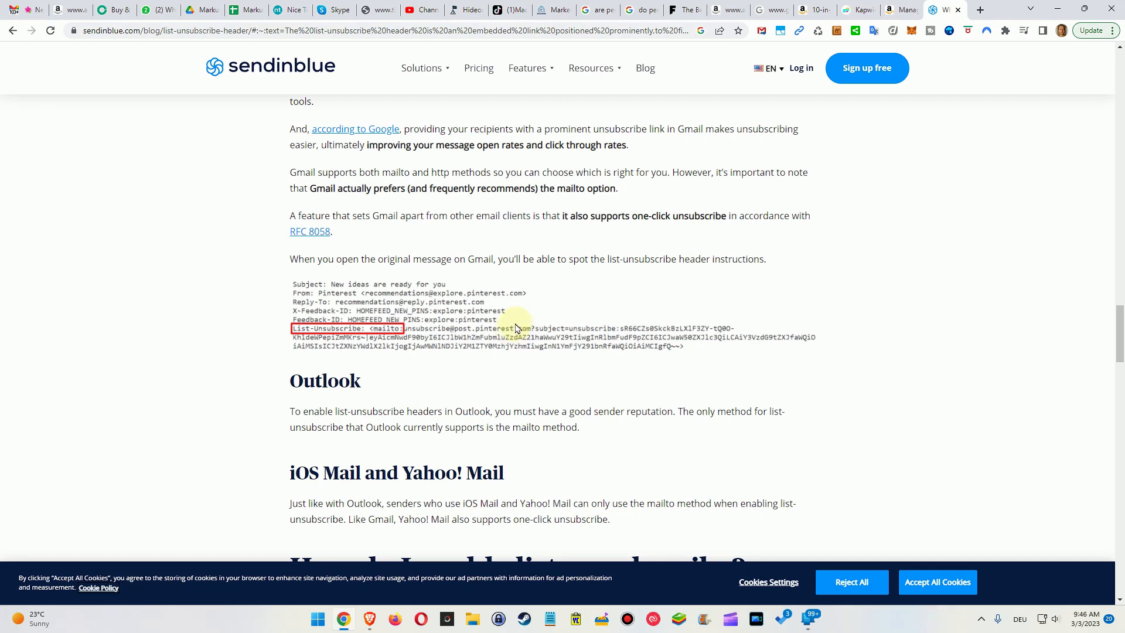
mouse_move(820, 260)
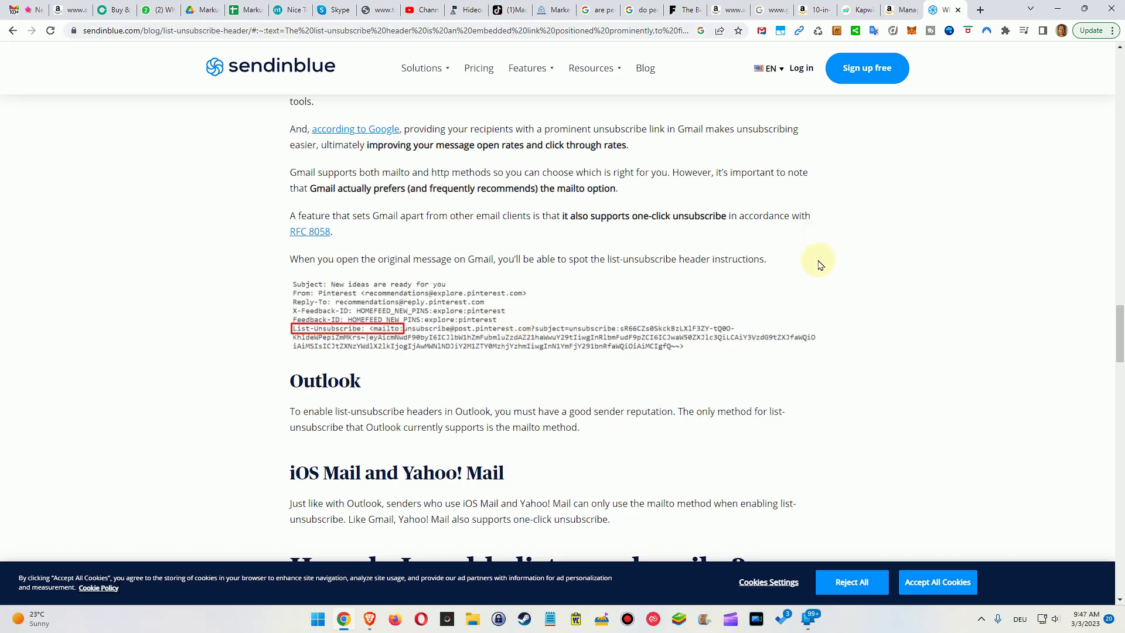
mouse_move(780, 242)
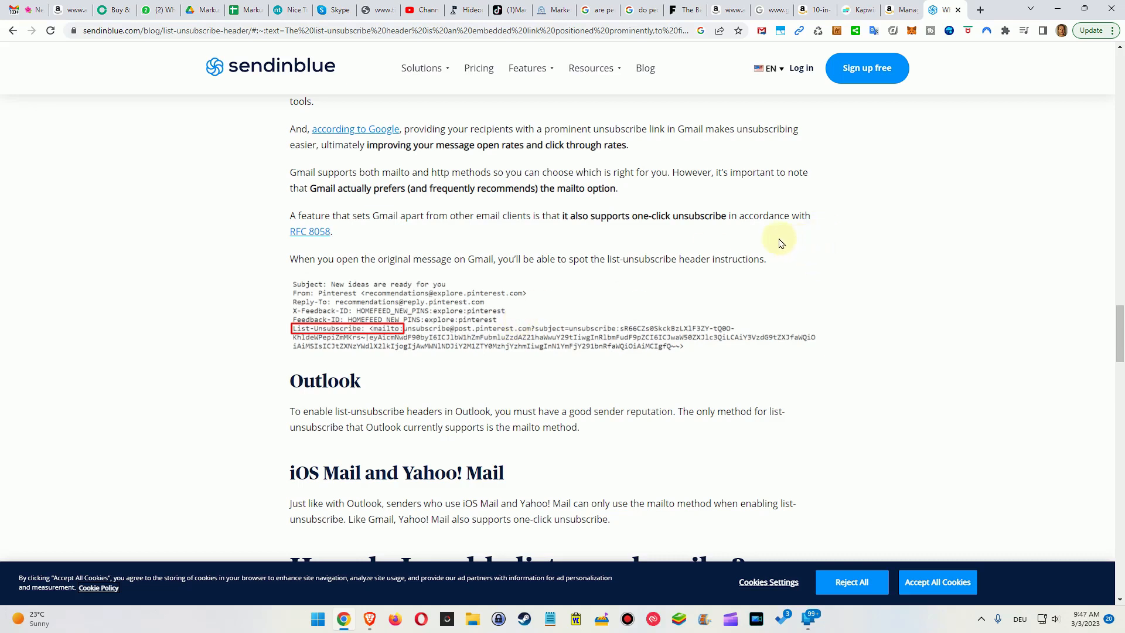
mouse_move(701, 293)
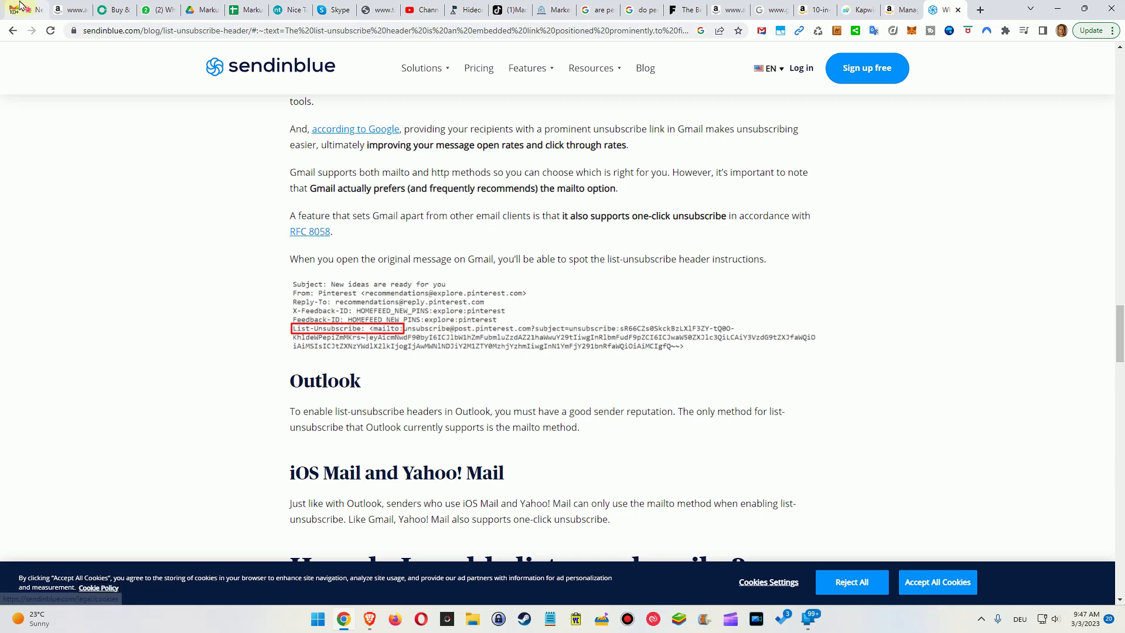
left_click(941, 9)
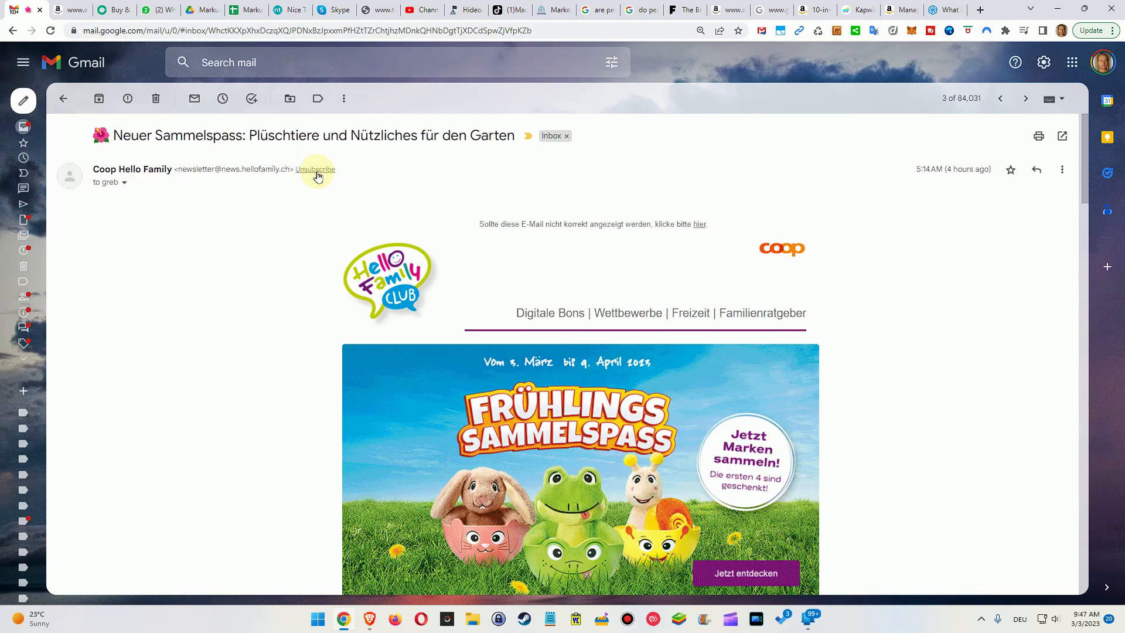
Unsubscribe from Coop Hello Family mailings again, showing the 'You unsubscribed' notice
left_click(315, 169)
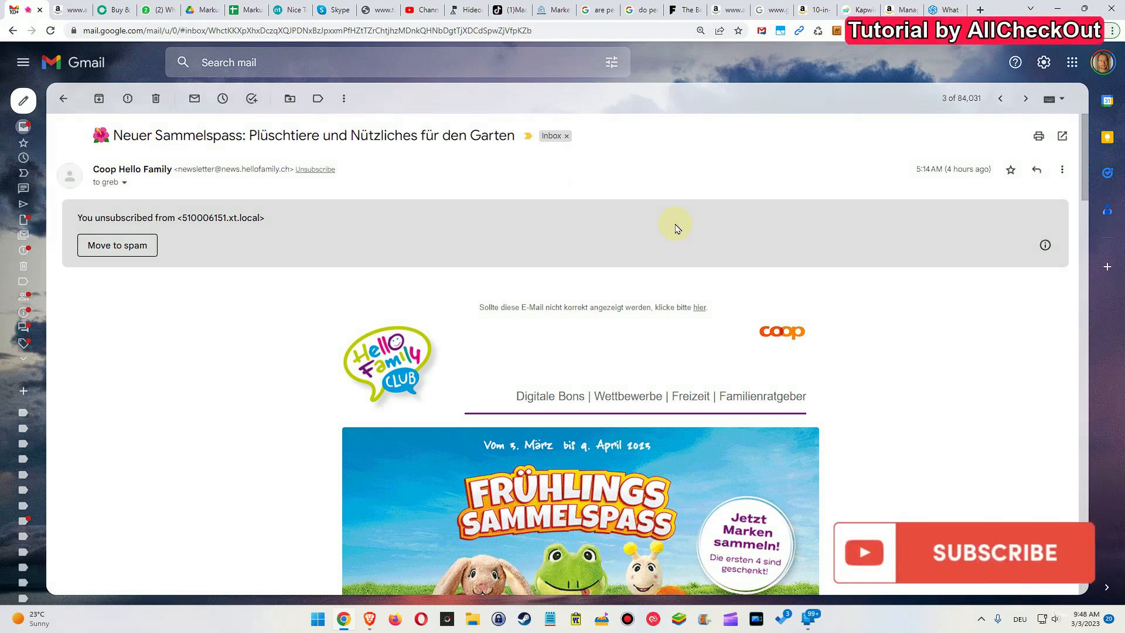
left_click(992, 551)
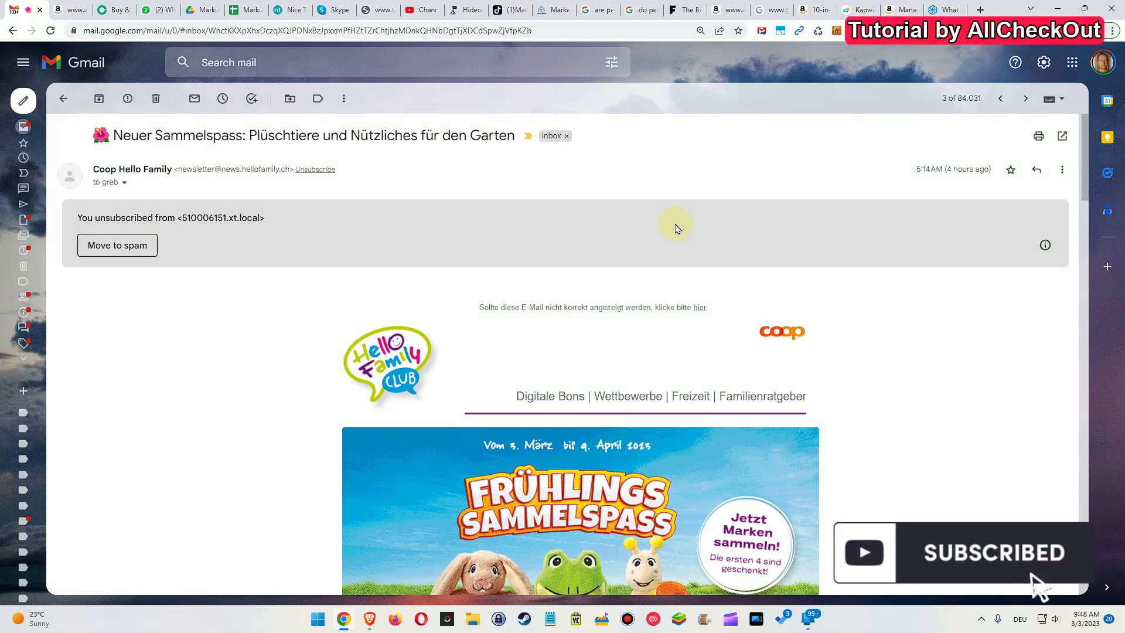